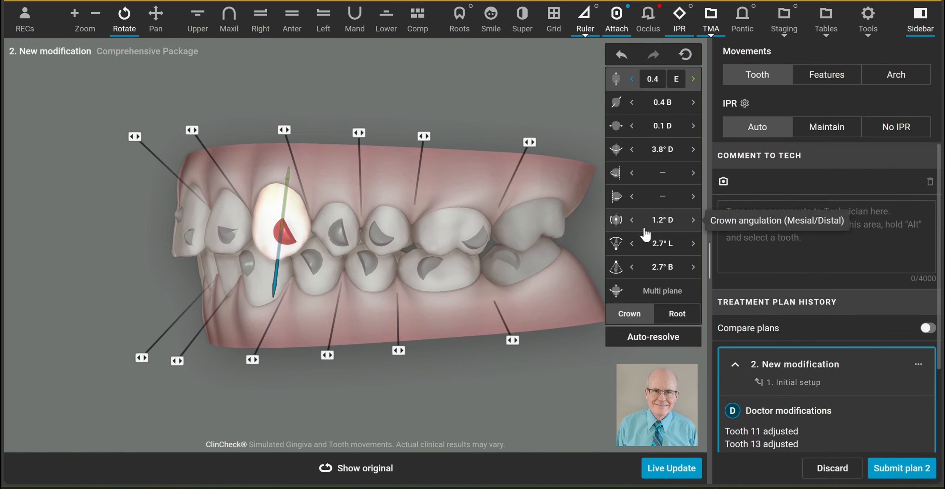
pyautogui.moveTo(641, 224)
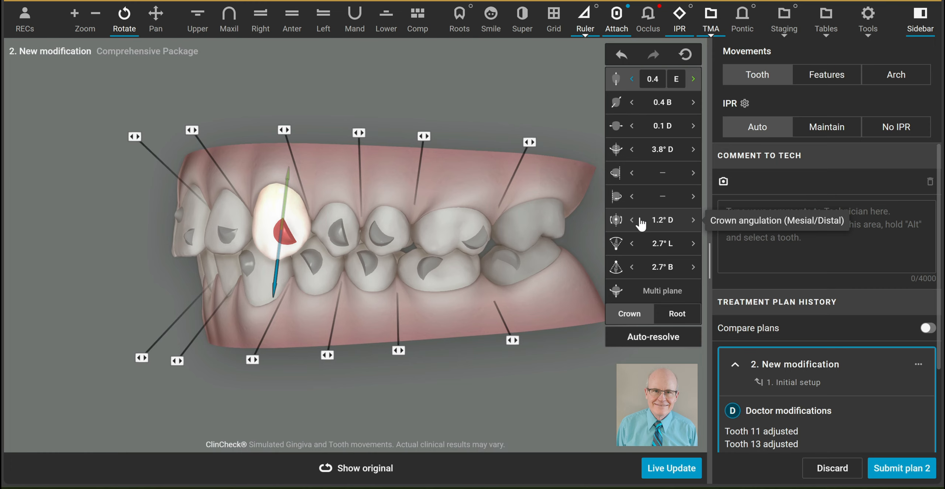
pyautogui.moveTo(644, 222)
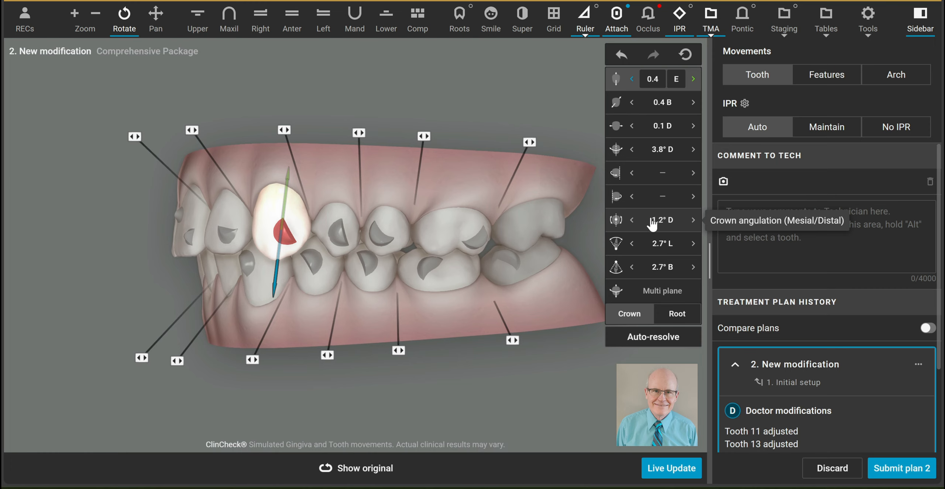
pyautogui.moveTo(650, 226)
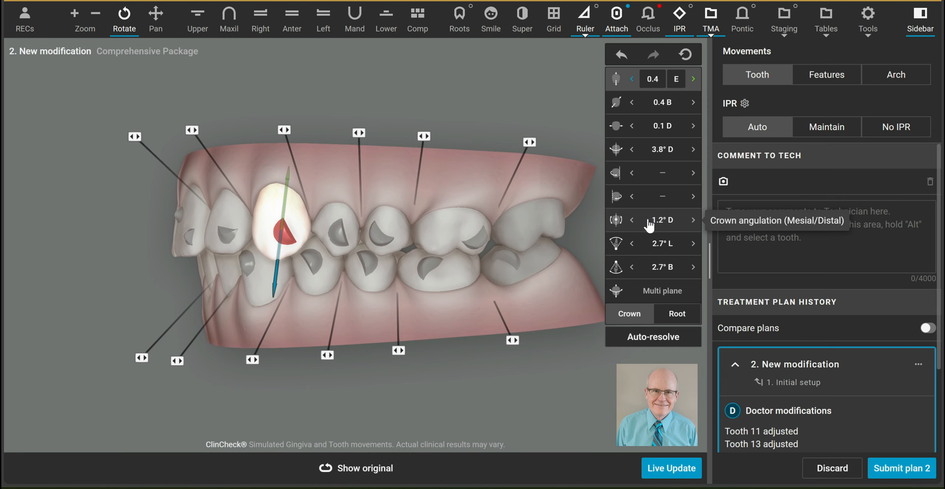
pyautogui.moveTo(657, 226)
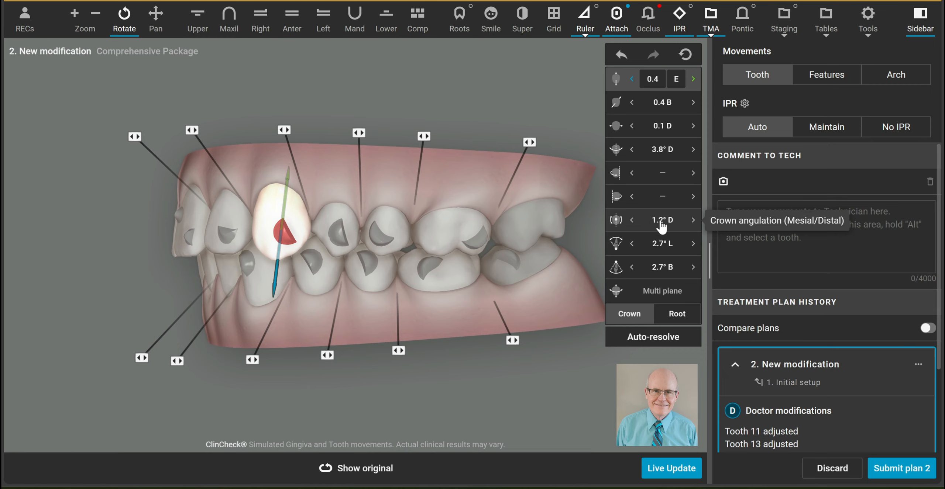
pyautogui.moveTo(661, 226)
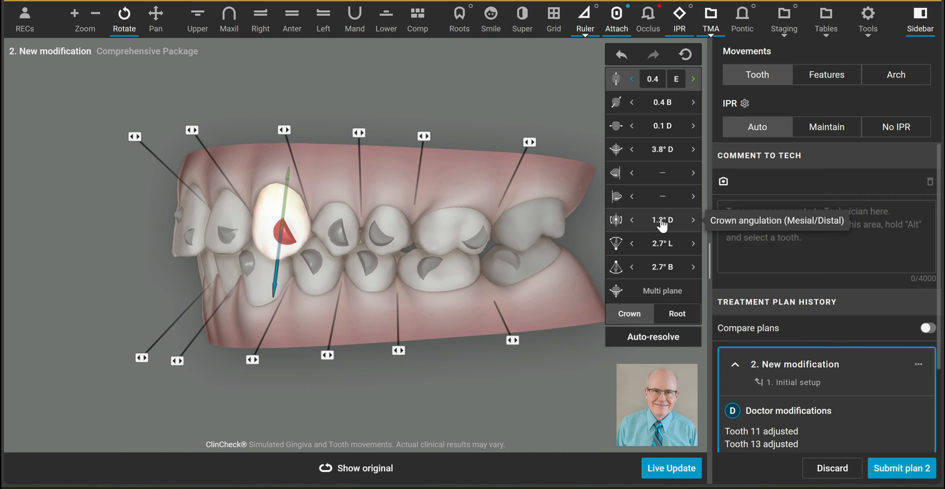
pyautogui.moveTo(301, 234)
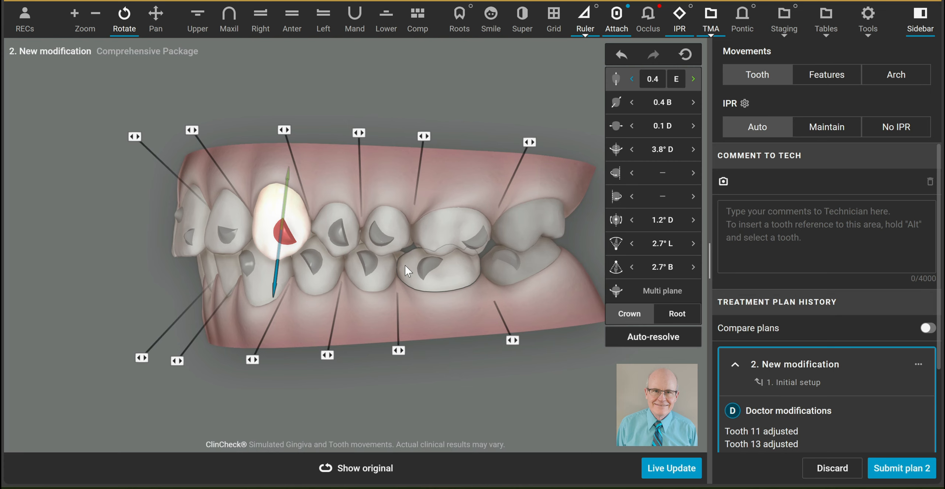
# Deselect the upper canine and check an upper molar's crown angulation.
pyautogui.click(455, 319)
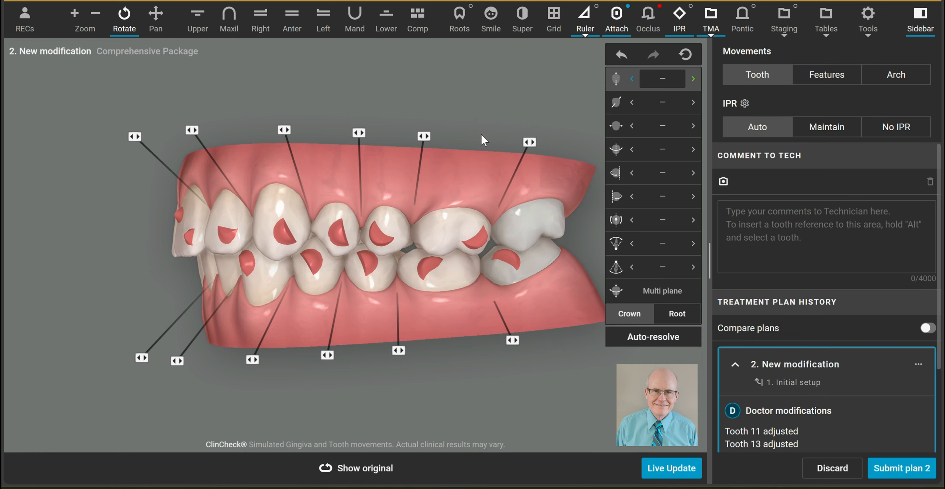
pyautogui.moveTo(482, 140); pyautogui.dragTo(446, 304)
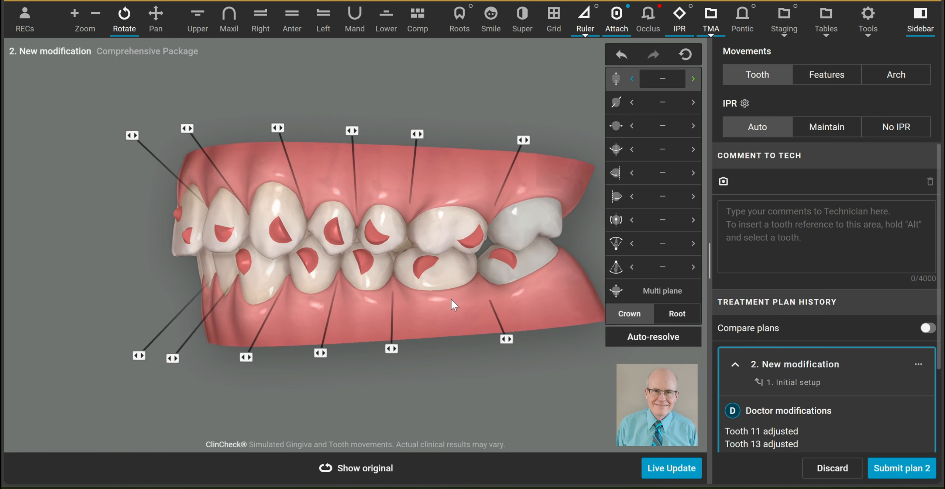
pyautogui.moveTo(526, 175)
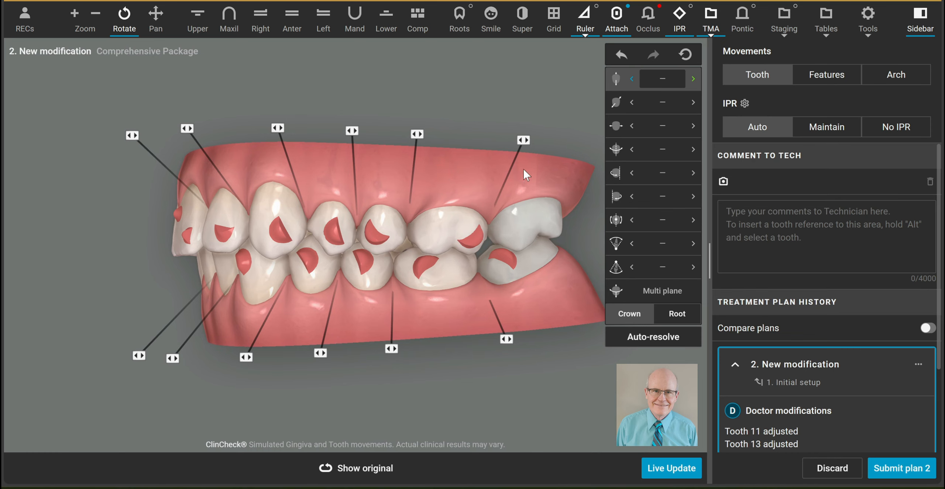
pyautogui.click(449, 226)
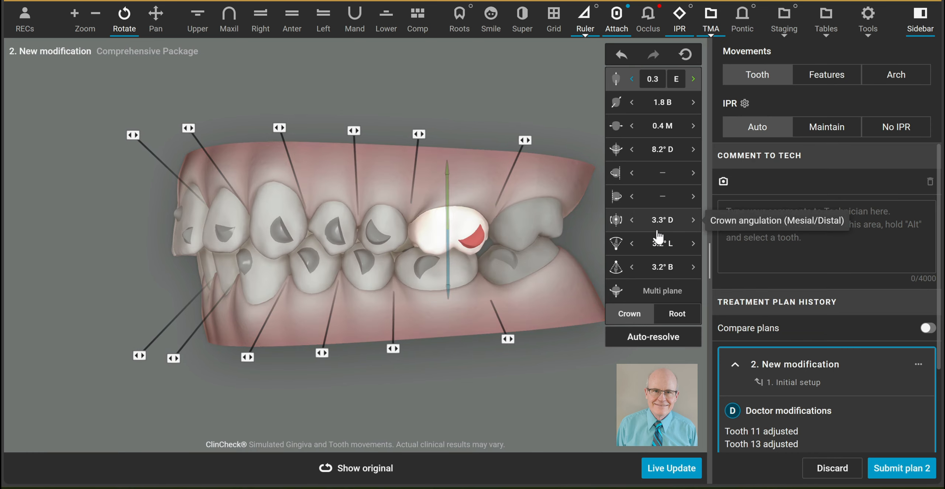
pyautogui.moveTo(631, 226)
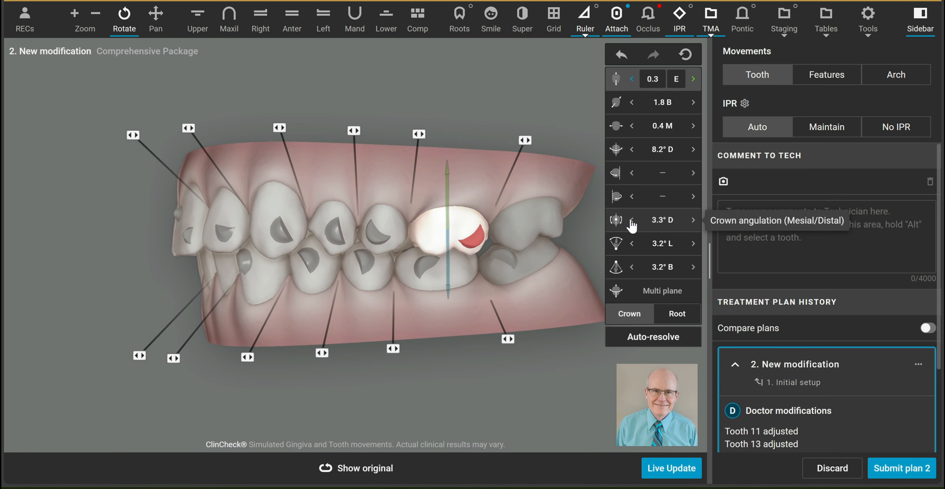
# Lower the lower molar's crown angulation to 1.6° D, then move to the premolar.
pyautogui.click(632, 220)
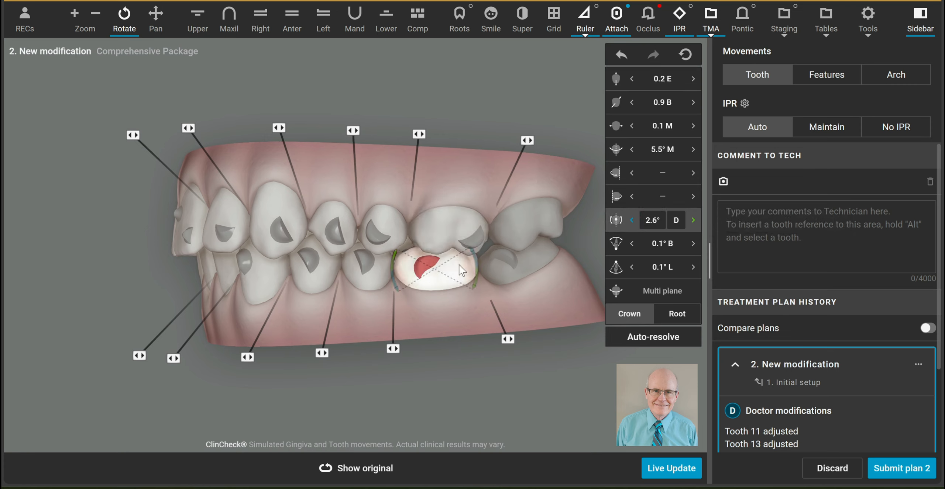
pyautogui.click(632, 220)
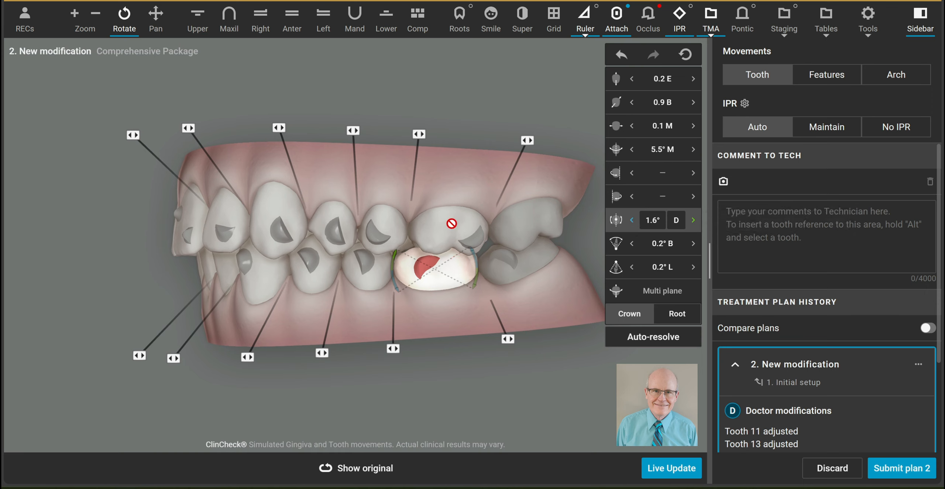
pyautogui.click(632, 220)
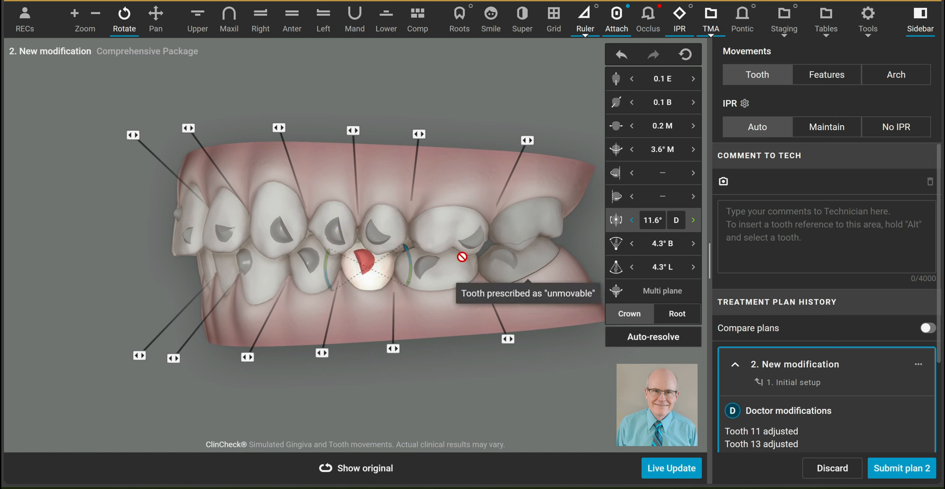
pyautogui.click(385, 20)
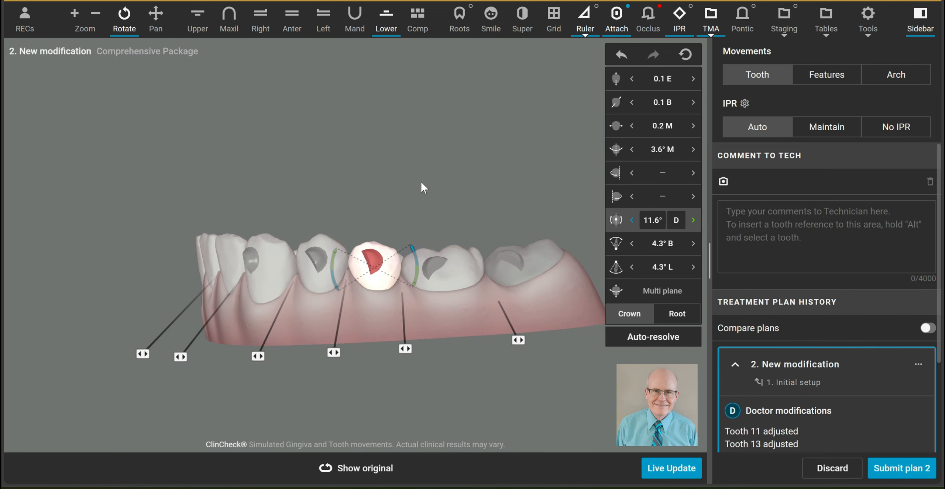
pyautogui.moveTo(422, 187); pyautogui.dragTo(409, 237)
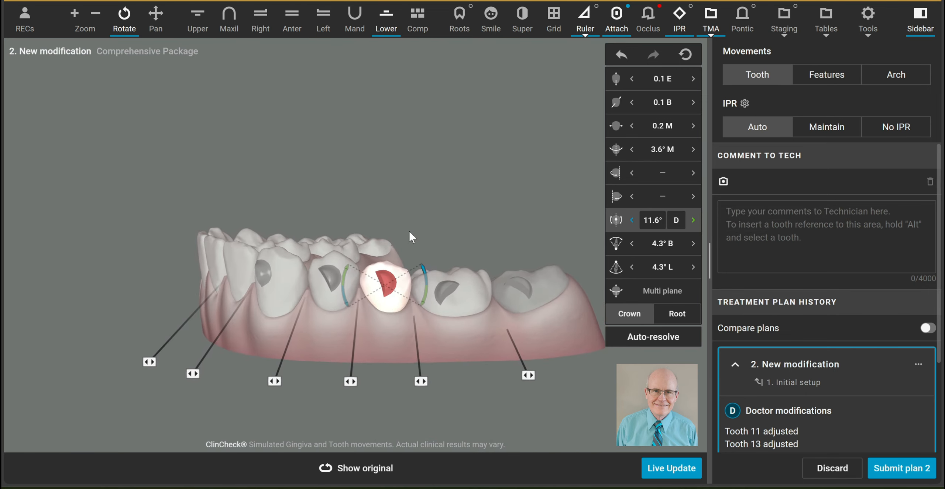
pyautogui.click(363, 468)
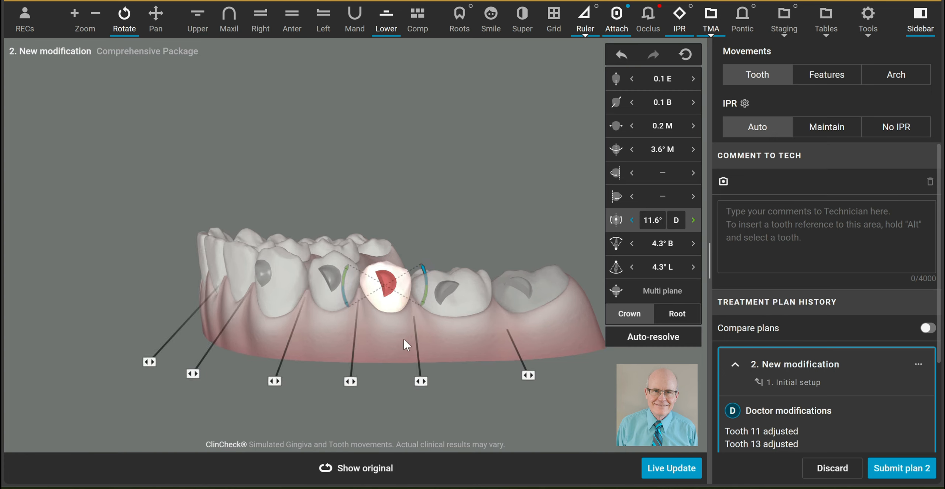
pyautogui.moveTo(404, 288)
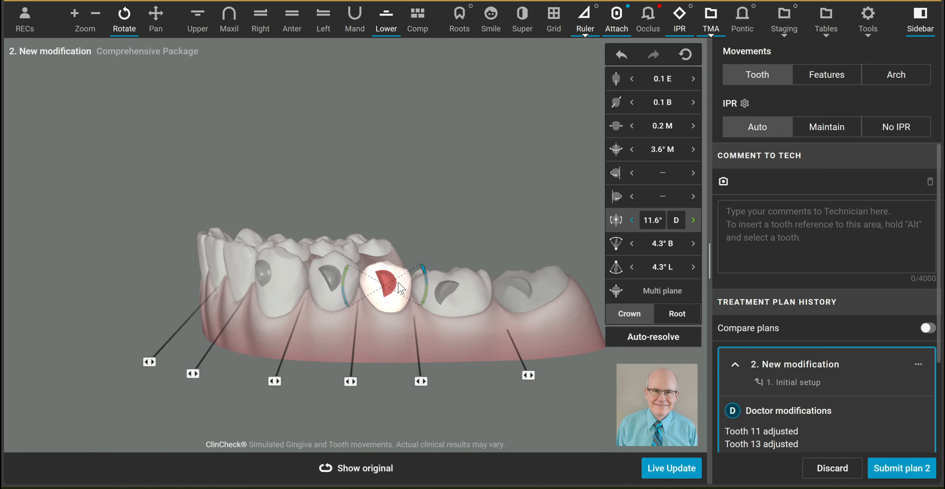
pyautogui.moveTo(407, 291)
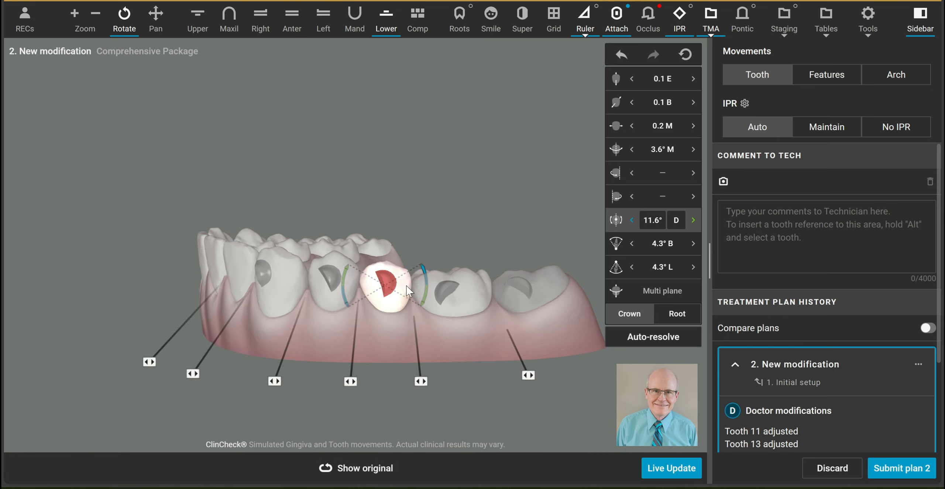
pyautogui.click(692, 220)
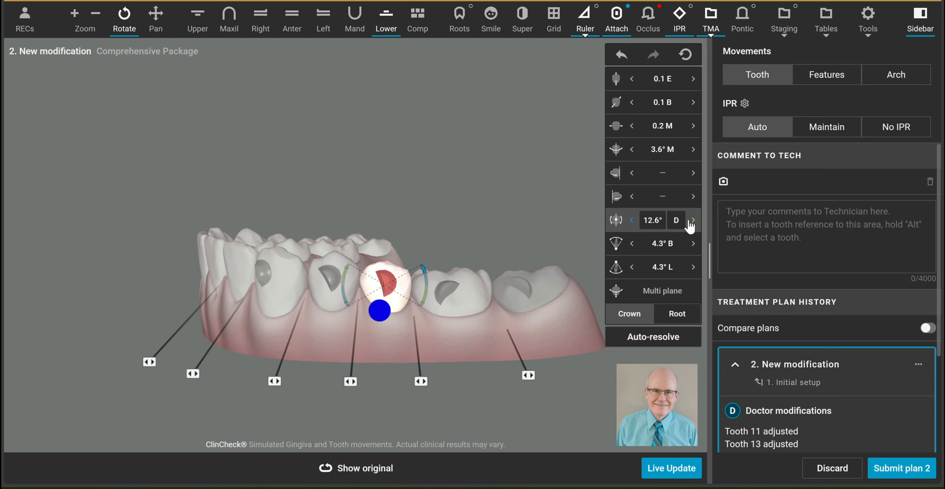
pyautogui.click(632, 220)
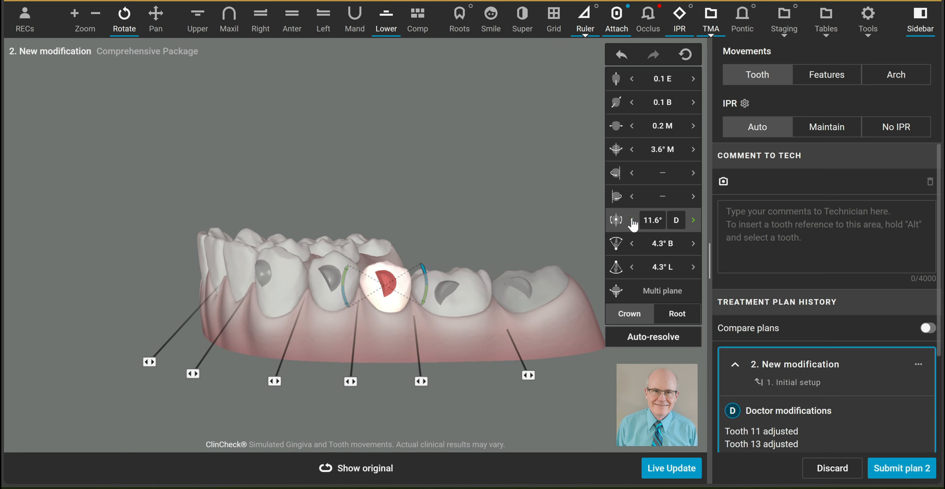
pyautogui.click(631, 220)
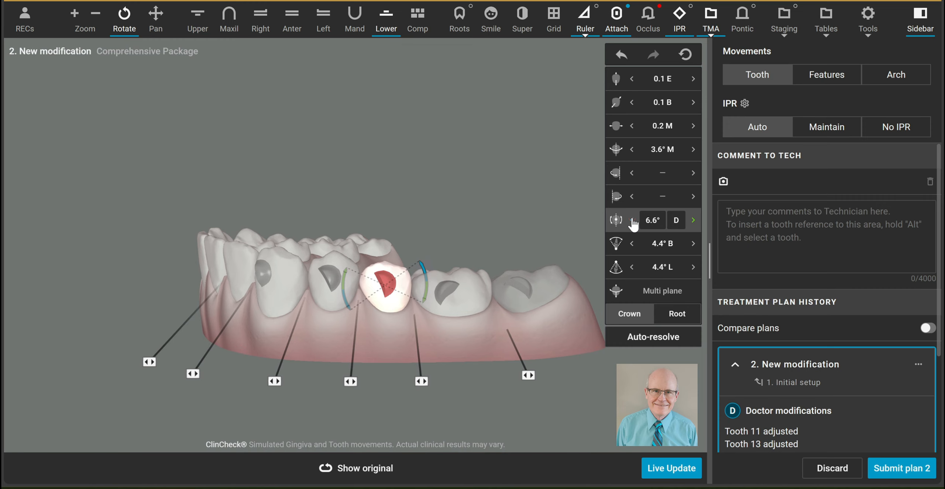
pyautogui.click(632, 220)
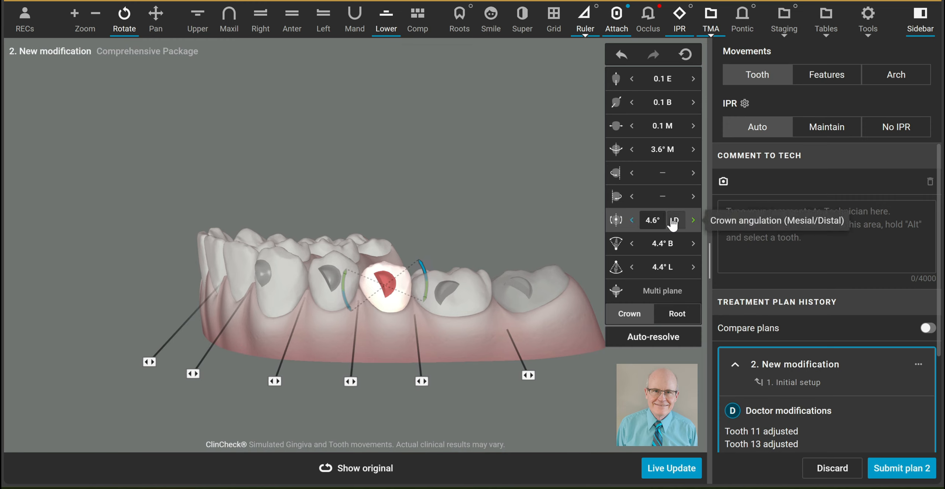
pyautogui.click(692, 220)
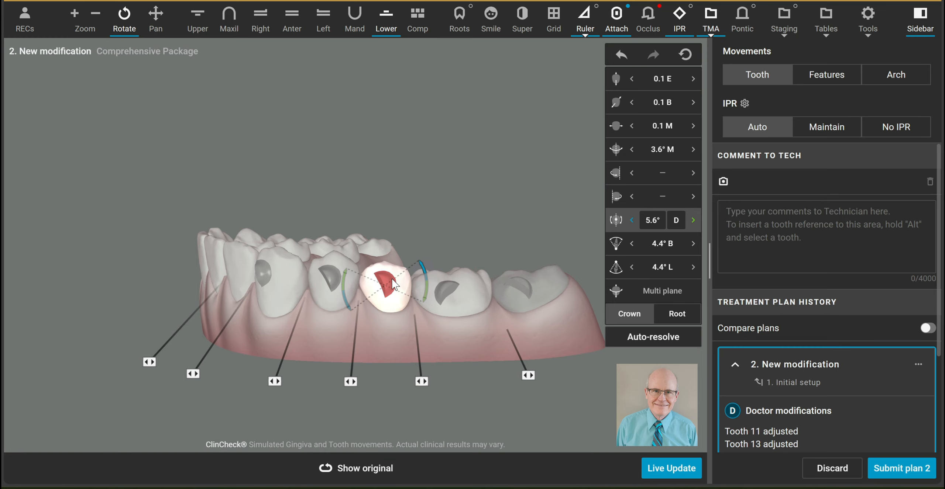
pyautogui.moveTo(425, 284)
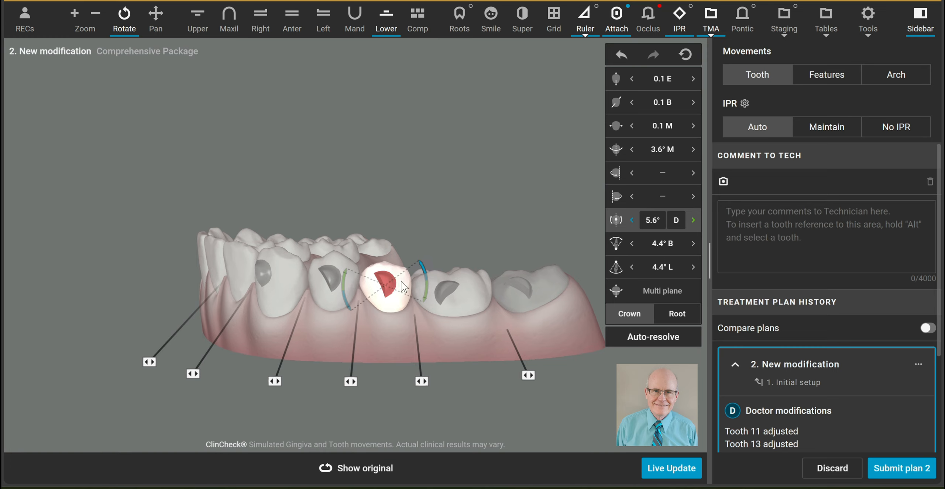
pyautogui.moveTo(693, 220)
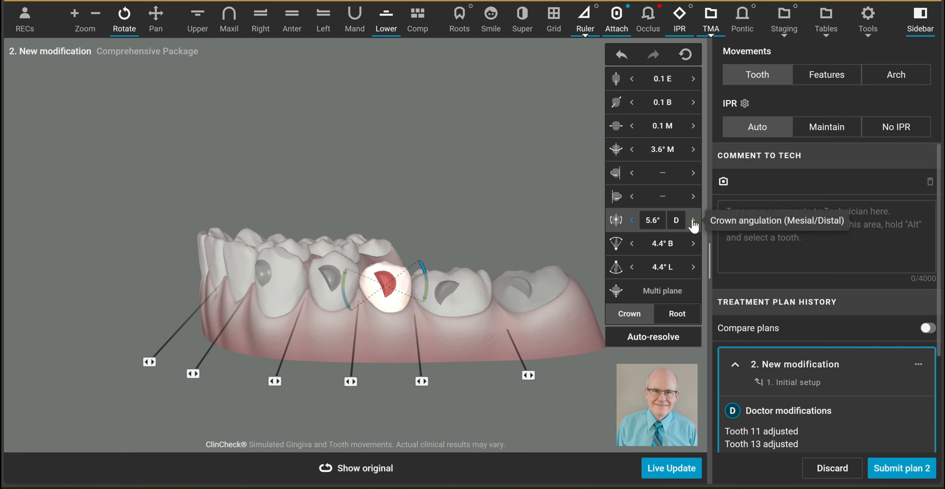
pyautogui.click(693, 220)
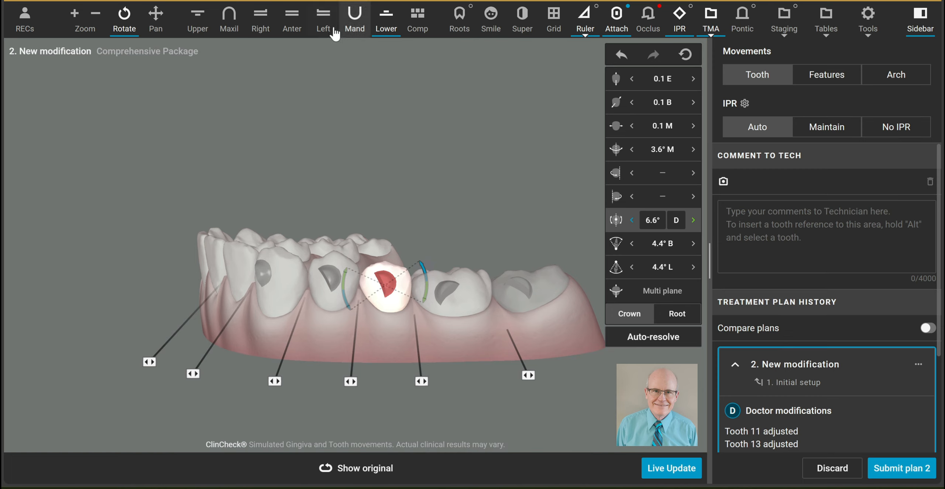
pyautogui.moveTo(632, 224)
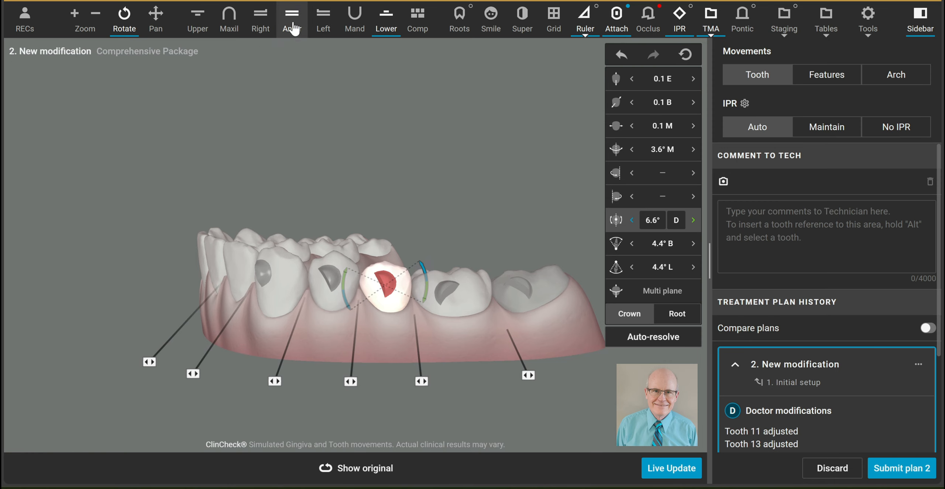
# Show both arches from the front and cut the upper tooth's crown angulation to 1.7° M.
pyautogui.click(291, 20)
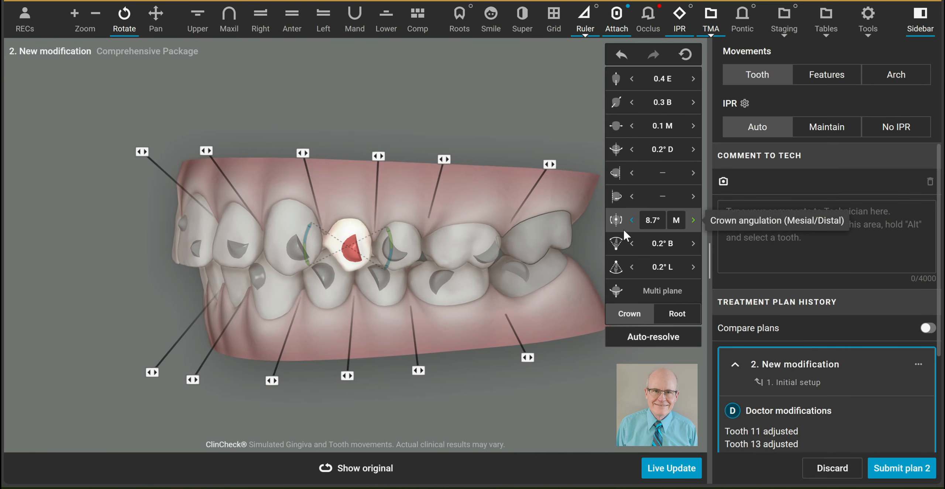
pyautogui.moveTo(631, 228)
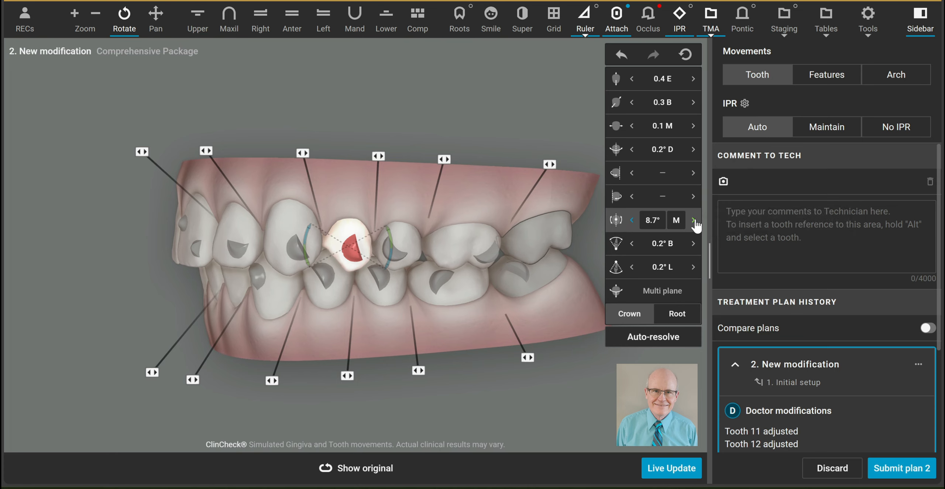
pyautogui.click(631, 220)
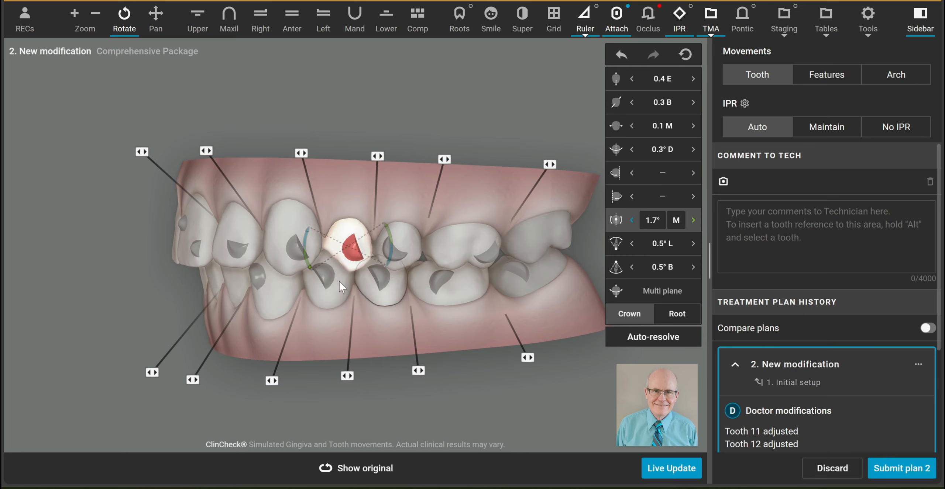
# Reduce a lower tooth's crown angulation by a couple of degrees toward 6.9° D.
pyautogui.click(693, 219)
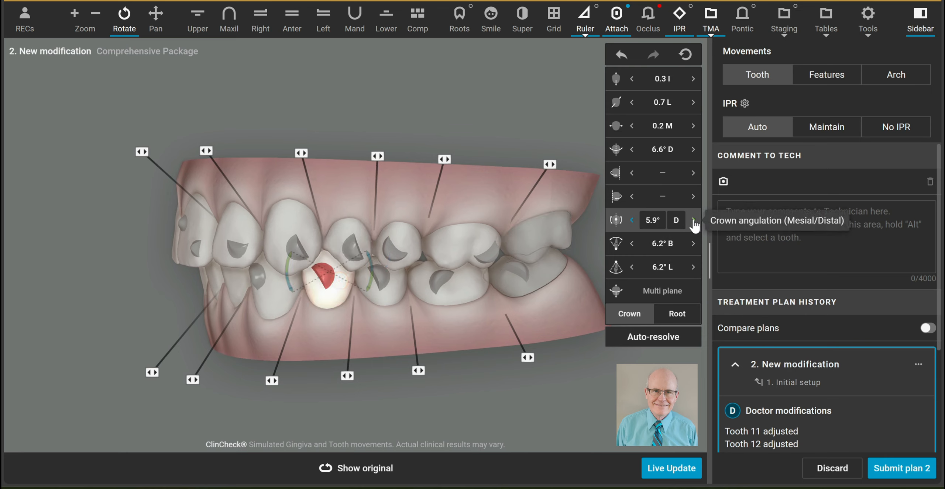
pyautogui.click(693, 219)
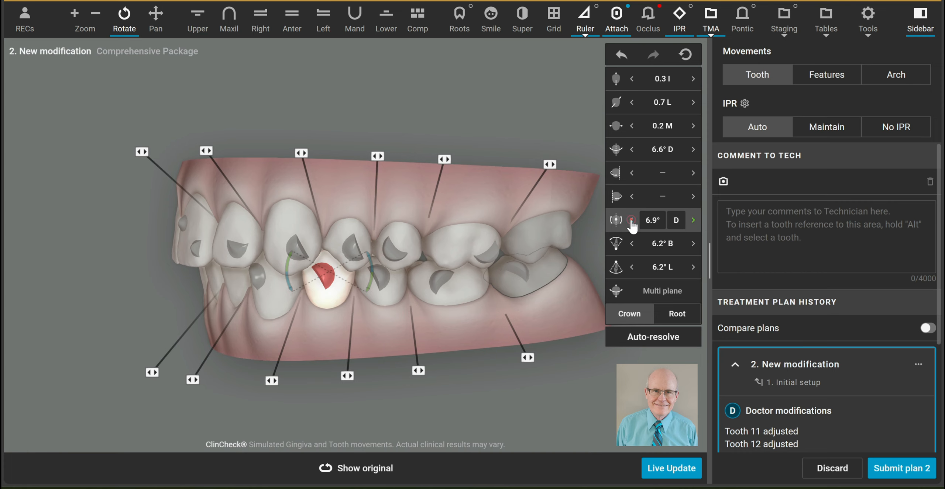
pyautogui.click(632, 221)
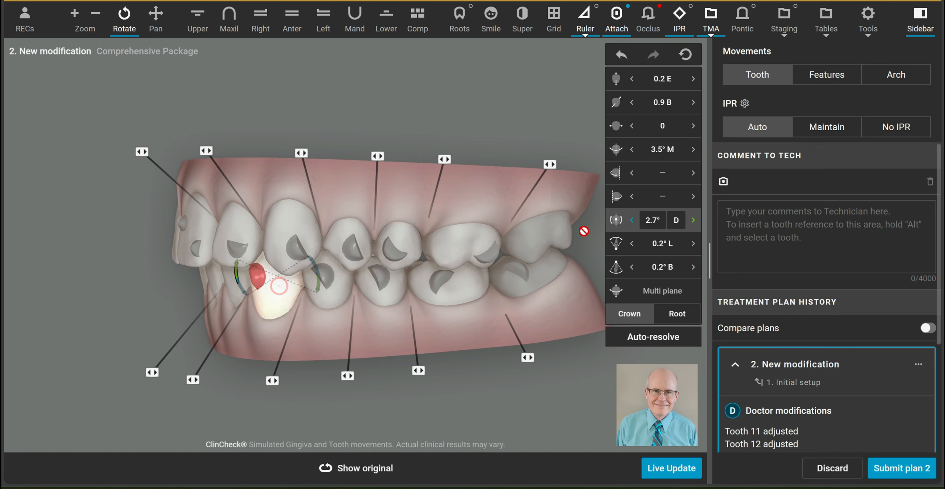
pyautogui.click(632, 220)
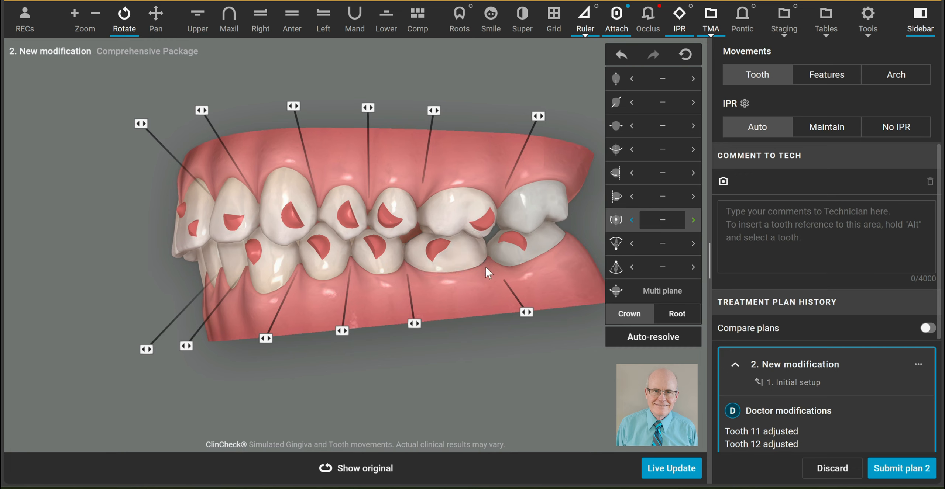
pyautogui.moveTo(477, 279)
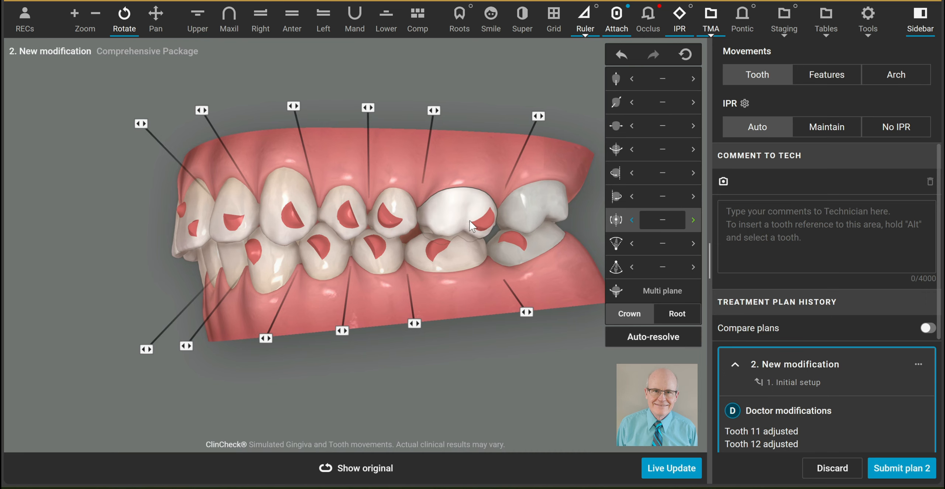
pyautogui.moveTo(616, 220)
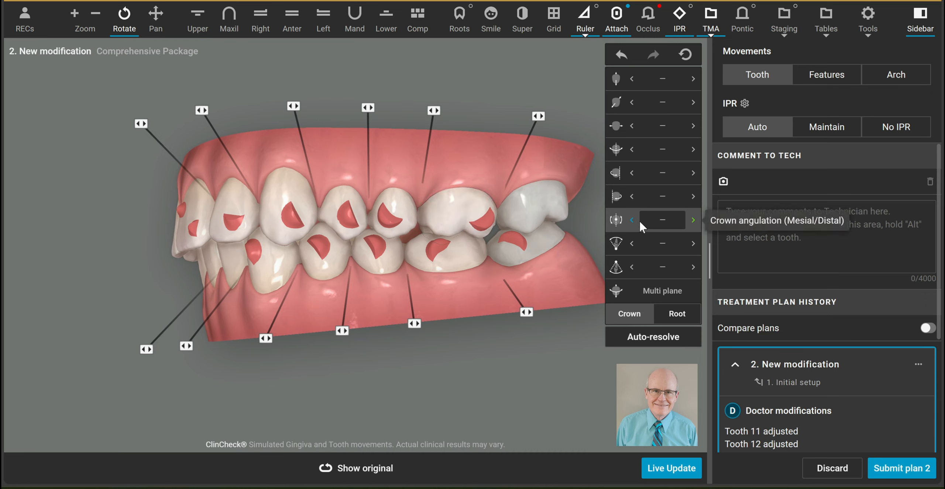
pyautogui.moveTo(638, 226)
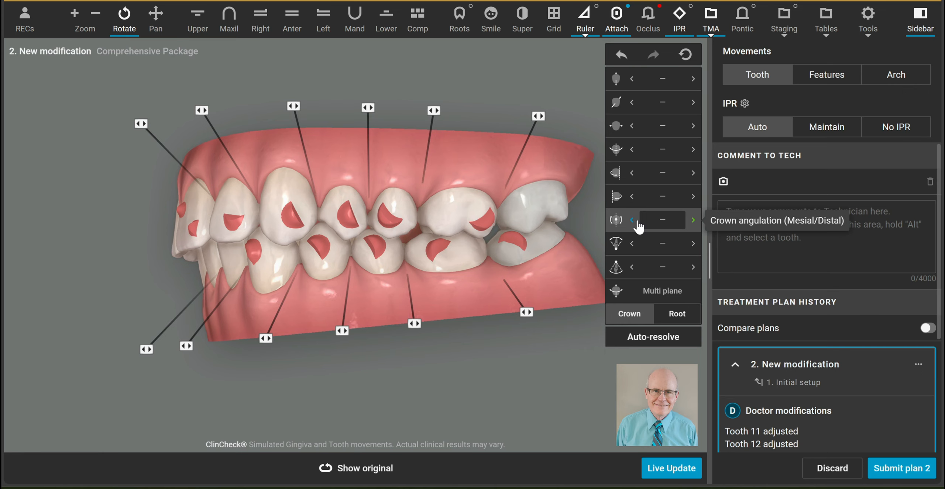
pyautogui.moveTo(674, 214)
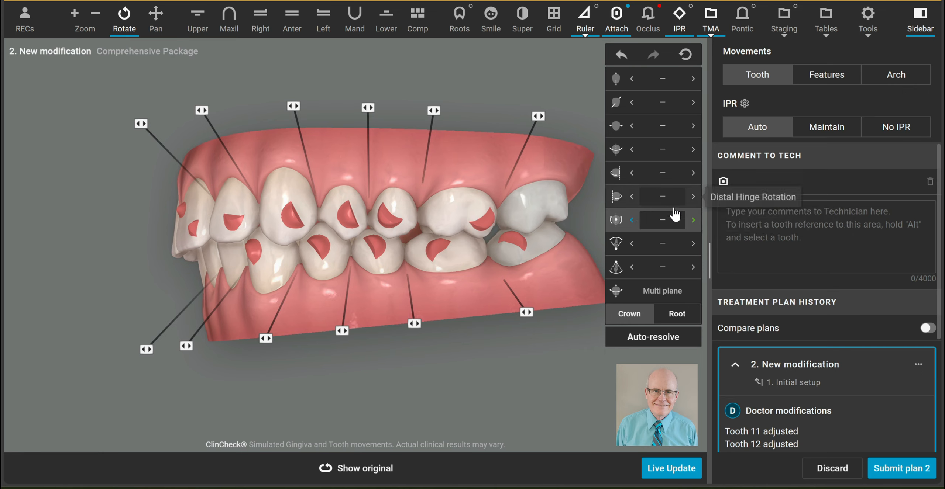
pyautogui.moveTo(642, 250)
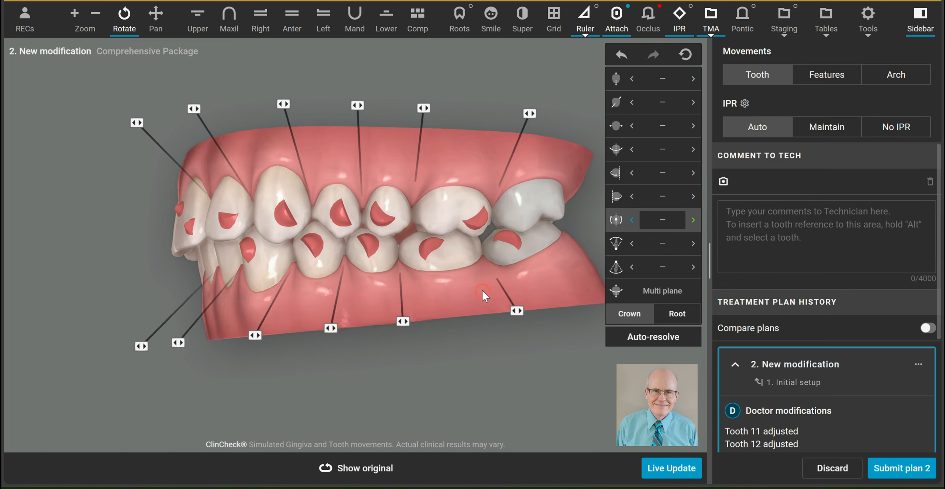
pyautogui.moveTo(482, 295); pyautogui.dragTo(410, 265)
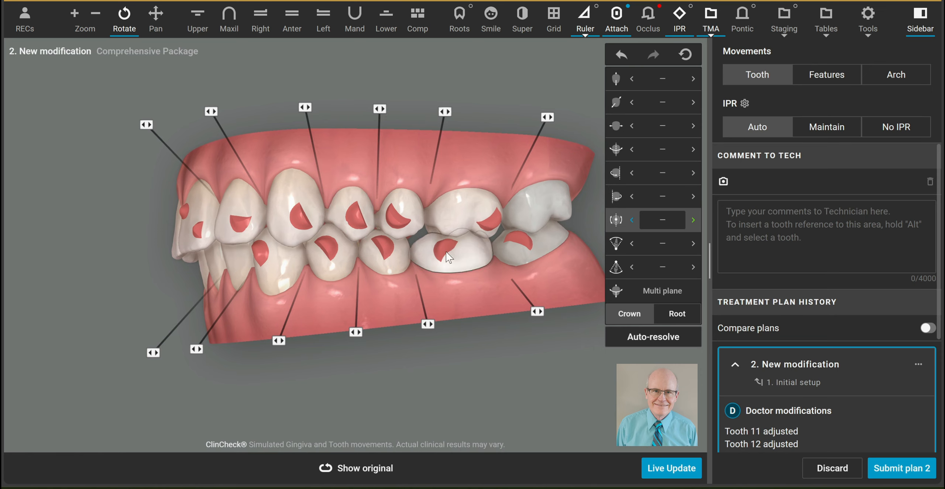
pyautogui.moveTo(452, 258)
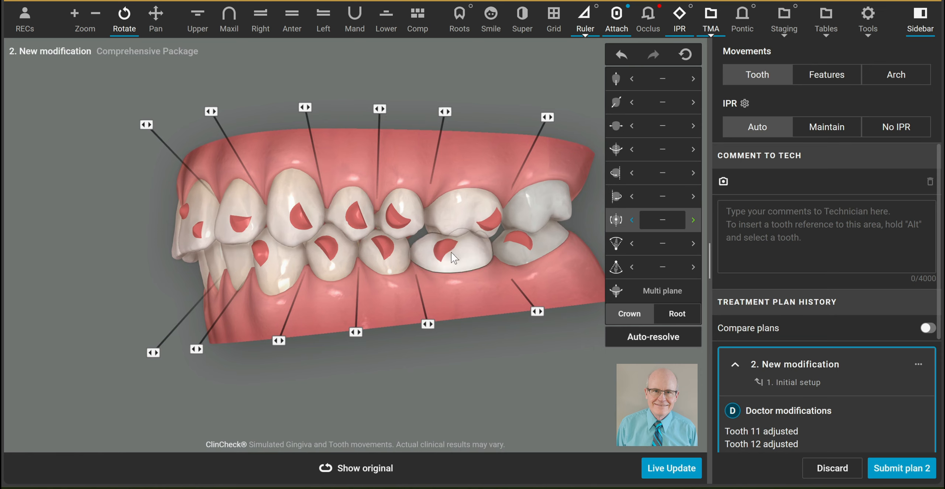